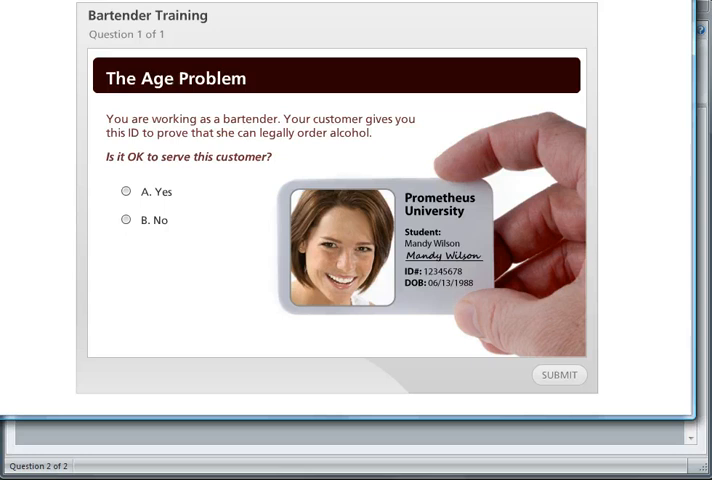
Step: Answer Yes to the bartender age-check question in the preview, then close the preview
click(126, 191)
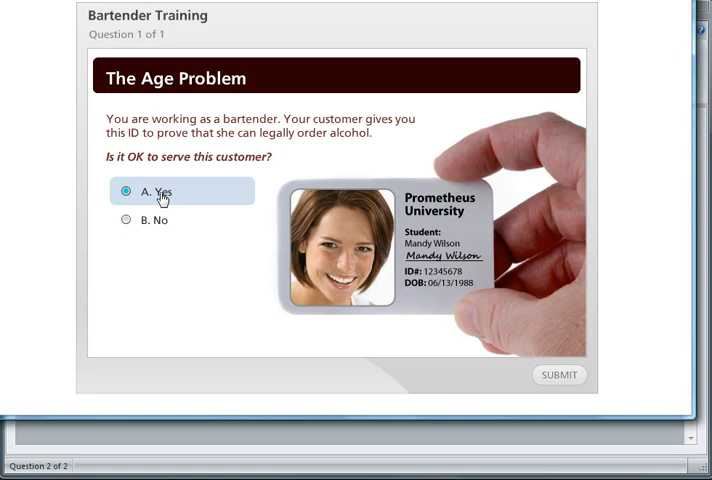
click(558, 374)
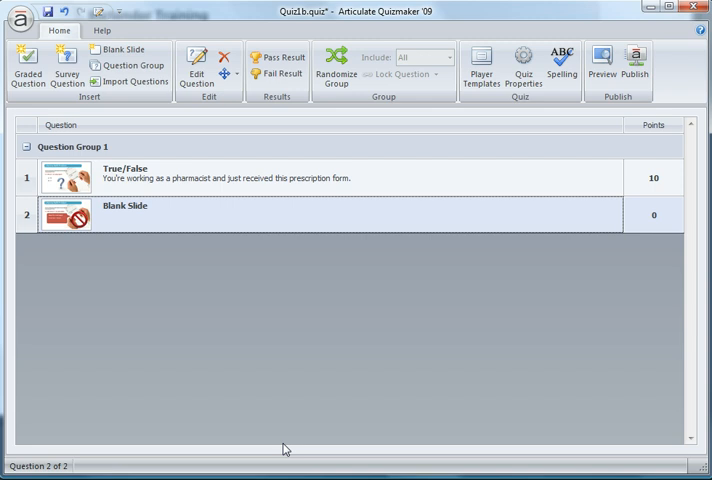
mouse_move(80, 198)
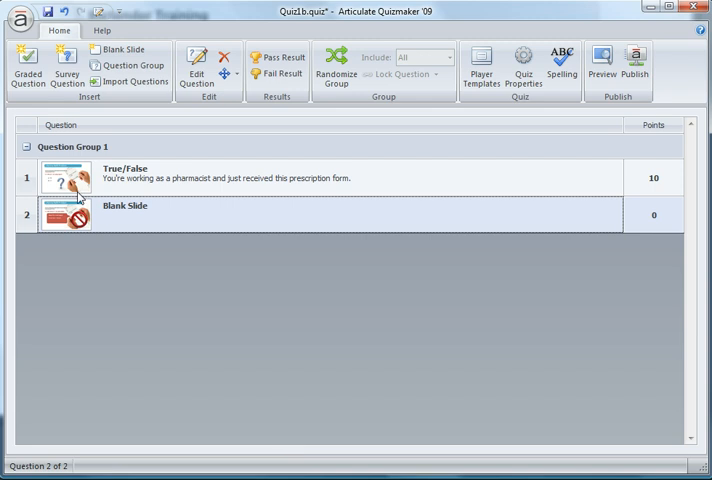
mouse_move(122, 196)
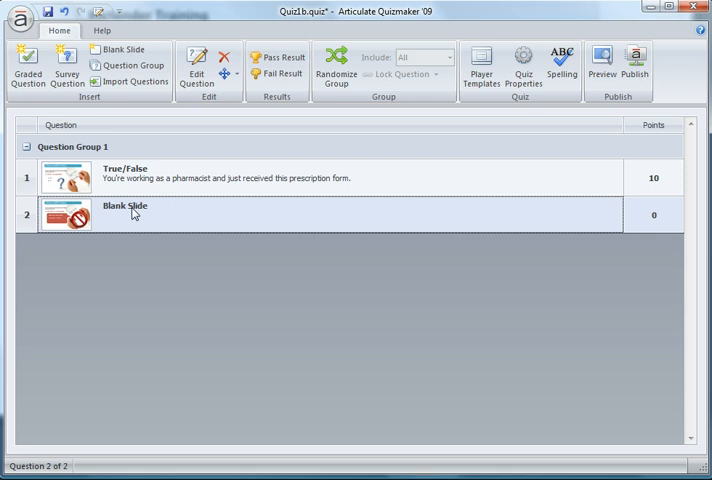
mouse_move(68, 189)
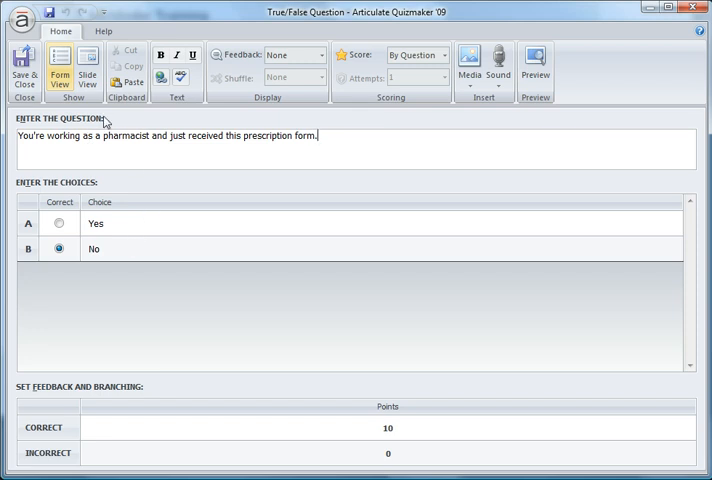
Step: Save and close the pharmacist True/False question editor
click(87, 62)
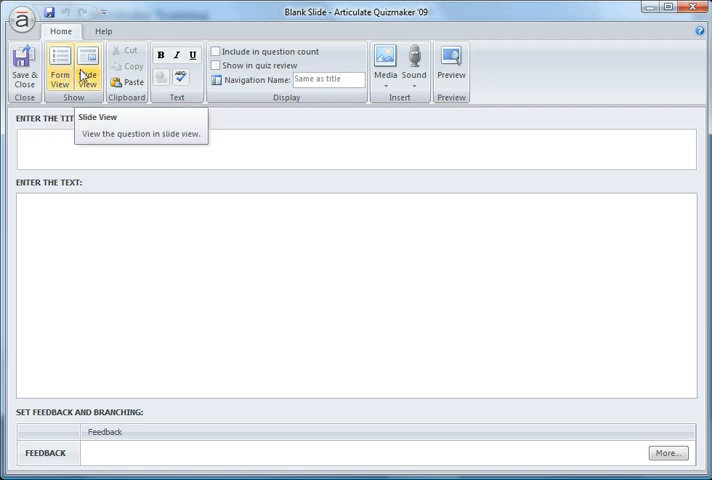
Step: Switch the Blank Slide to Slide View and expand its object timeline
click(86, 66)
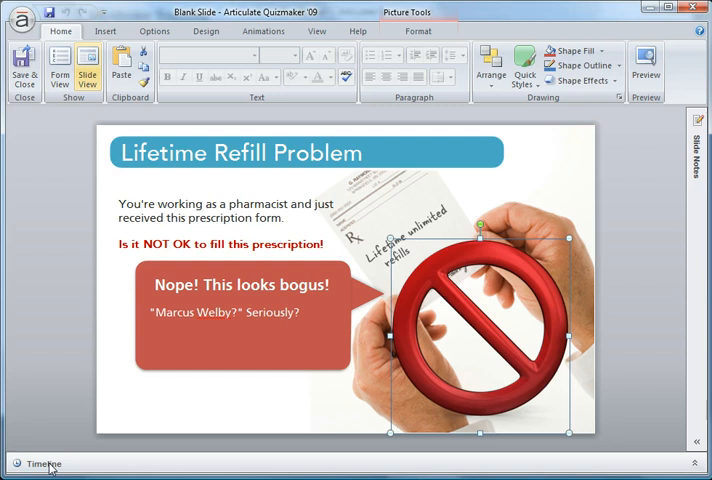
click(44, 464)
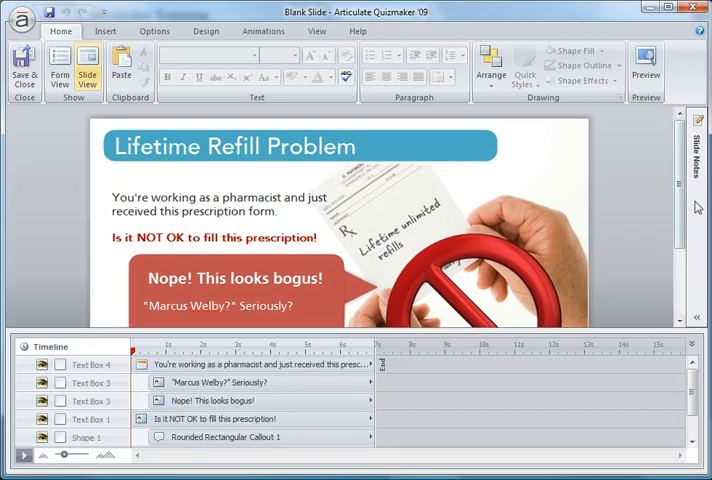
scroll(down, 3)
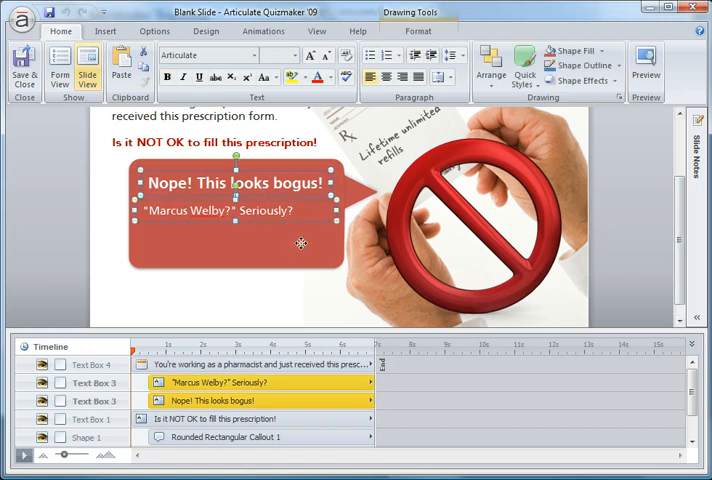
Step: Give the red callout and its two text boxes a Fly In entrance from the left
click(230, 437)
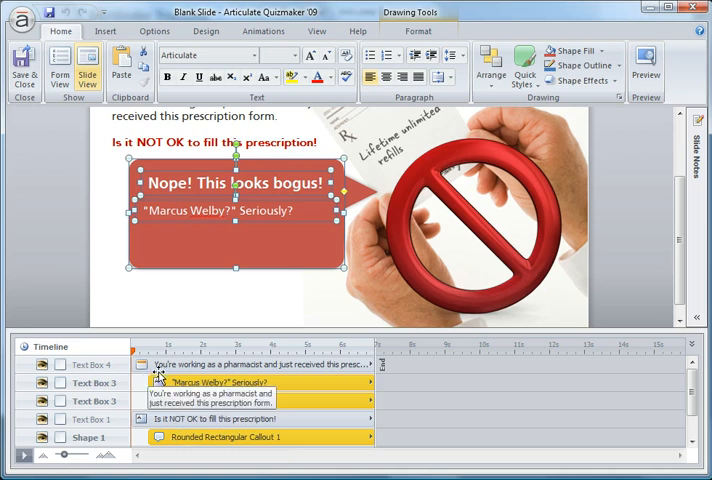
click(263, 31)
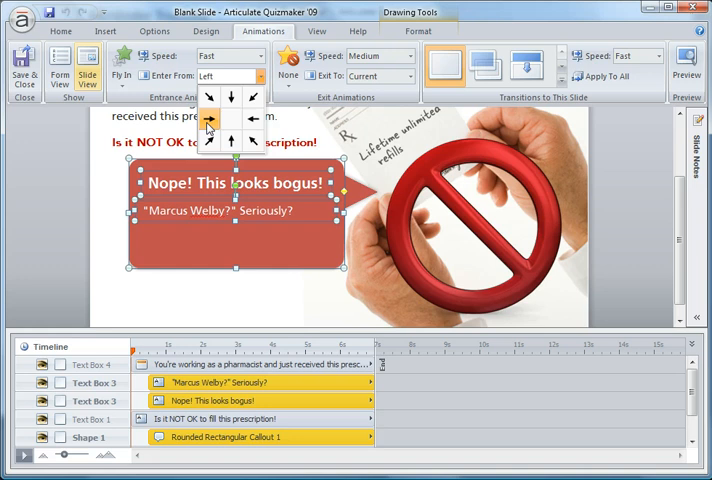
click(209, 120)
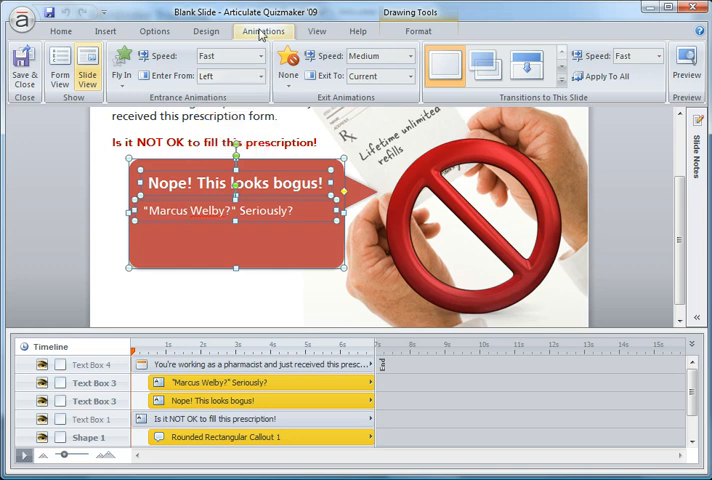
mouse_move(87, 65)
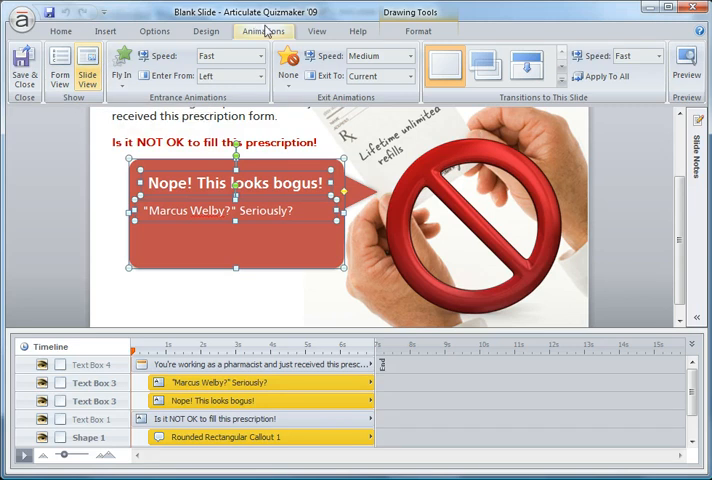
click(288, 65)
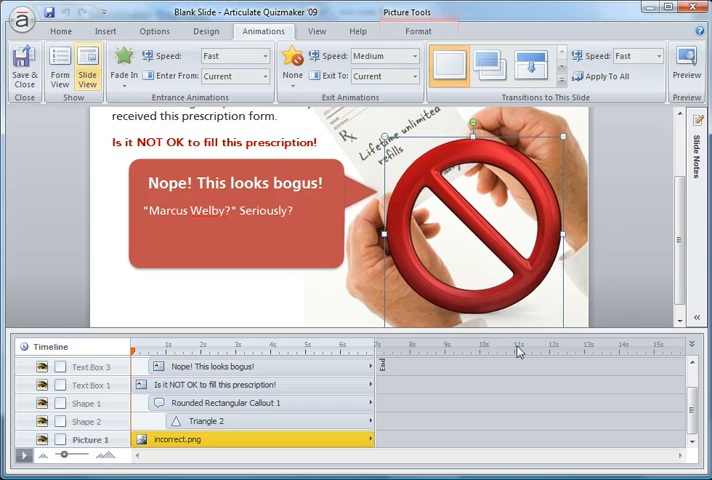
click(124, 65)
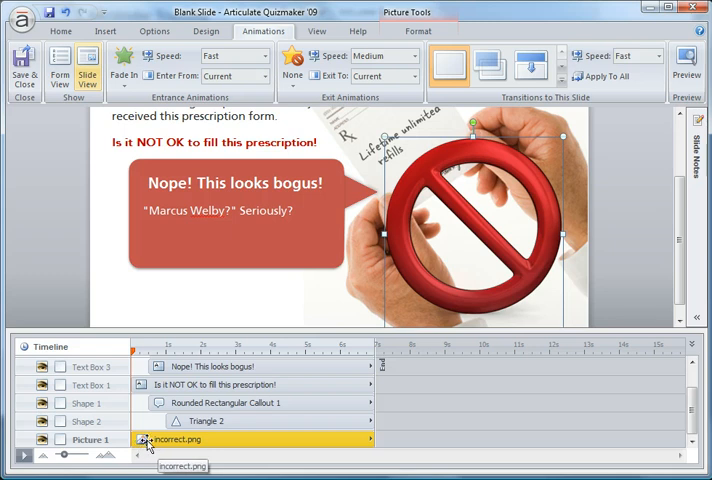
mouse_move(337, 199)
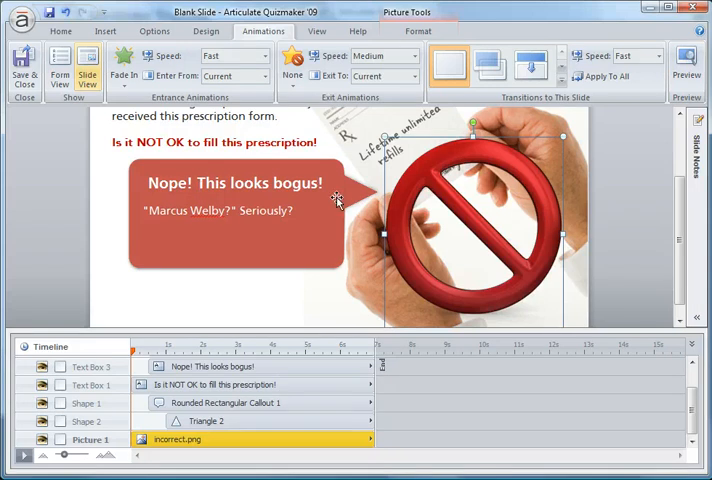
click(206, 420)
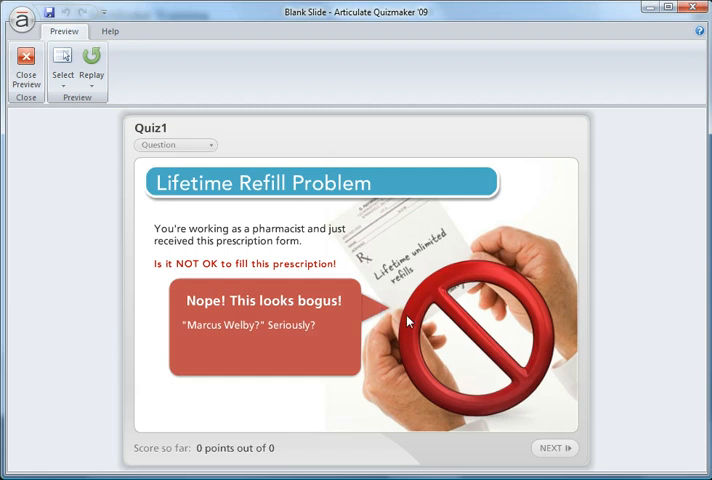
click(24, 65)
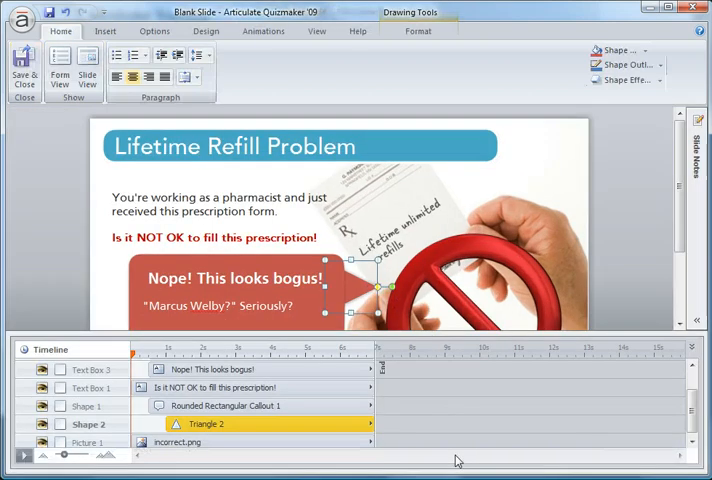